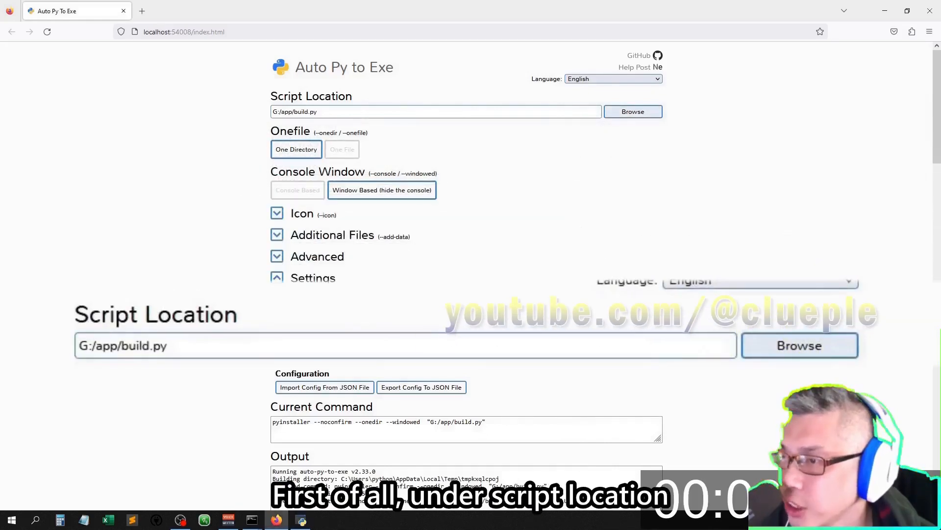
# Expand the Additional Files section for G:/app/build.py, a one-directory windowed build
pyautogui.click(633, 111)
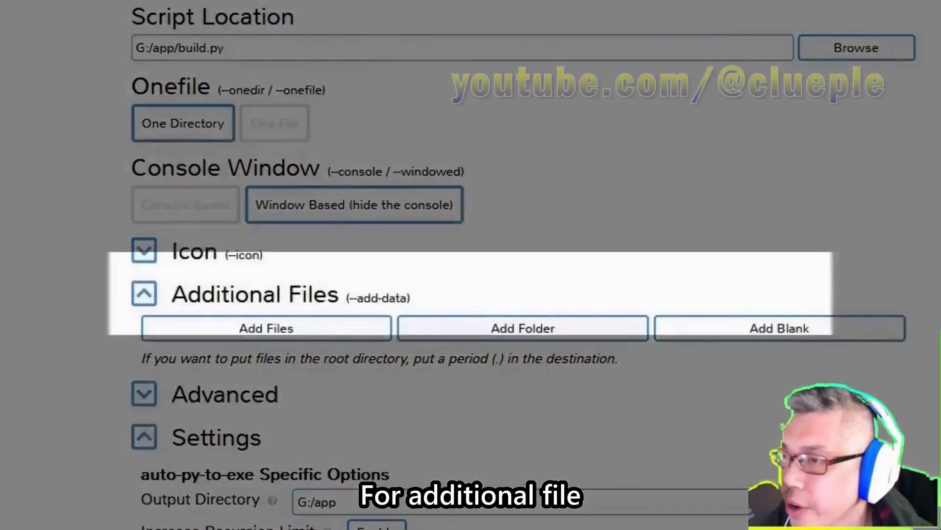
# Add the nicegui, uvicorn, starlette and fastapi folders from D:/st/Lib/site-packages as additional files
pyautogui.click(522, 327)
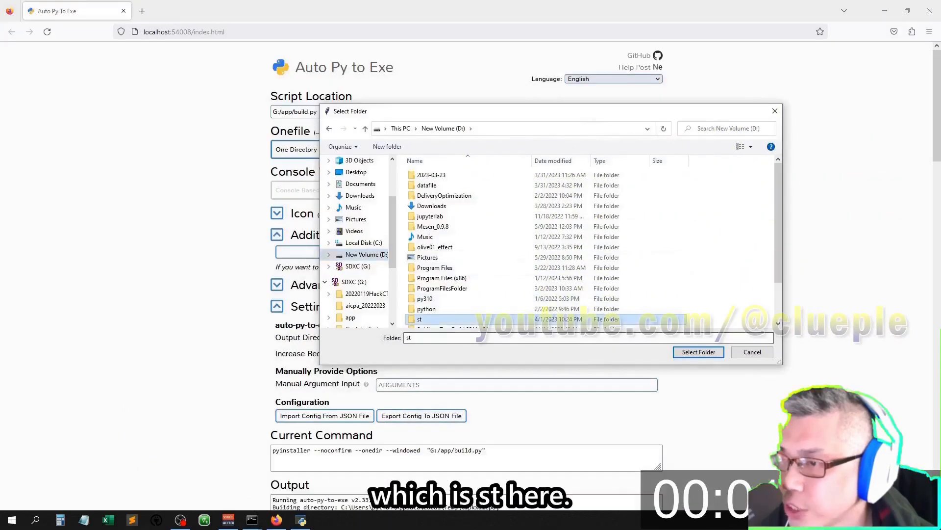
pyautogui.doubleClick(419, 319)
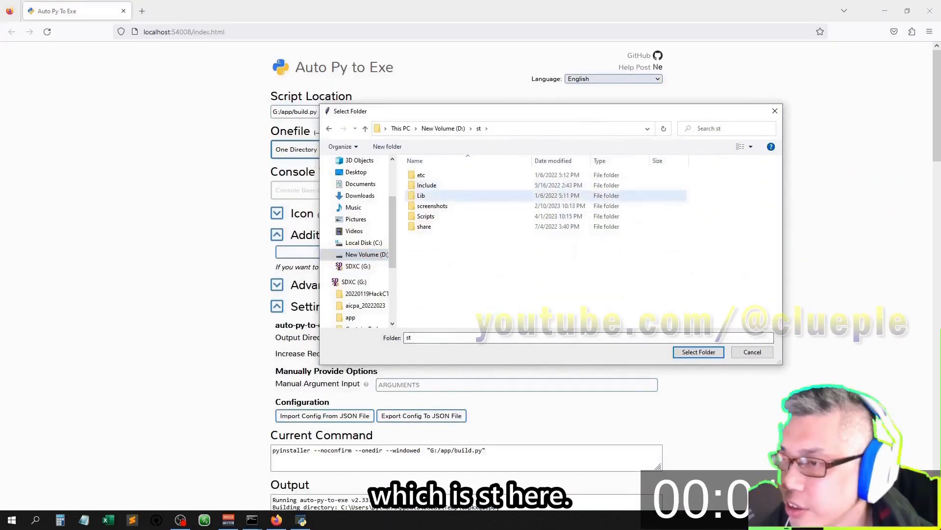
pyautogui.doubleClick(427, 196)
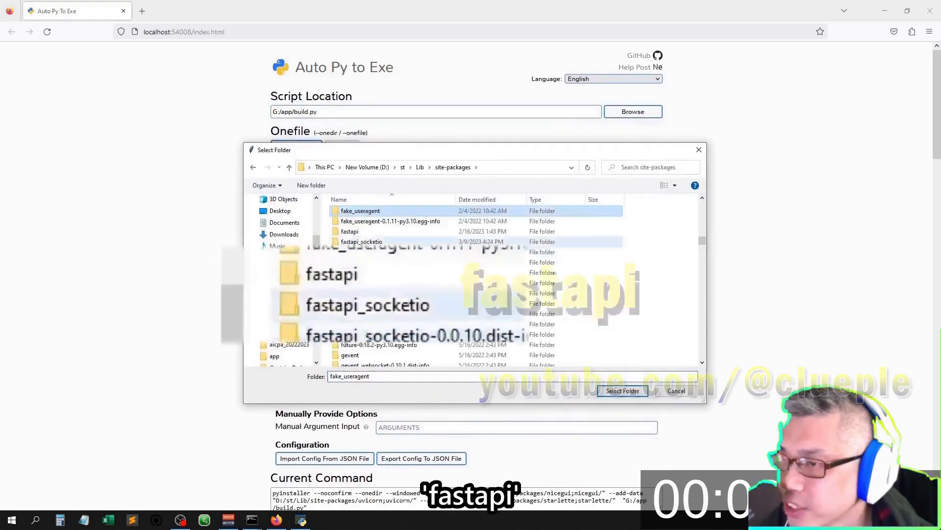
pyautogui.click(622, 390)
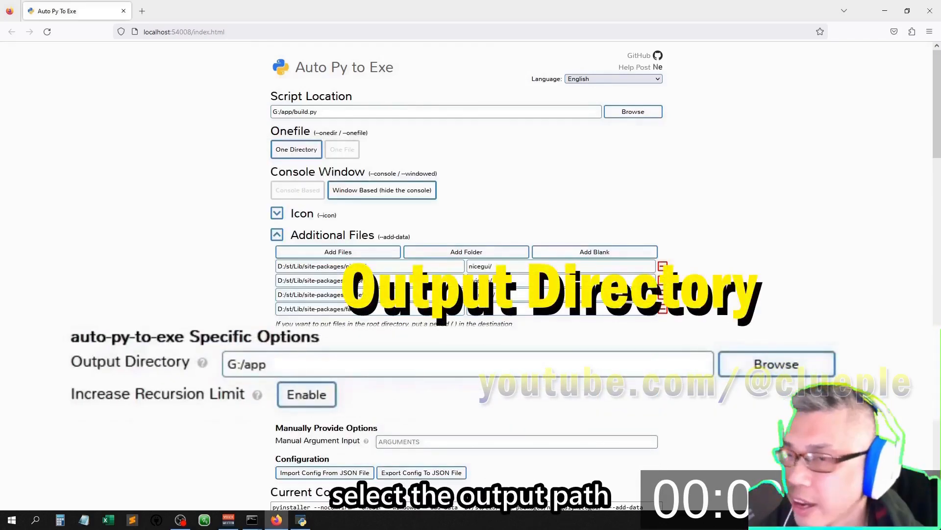
# Set the output directory to the app folder on SDXC (G:)
pyautogui.click(776, 364)
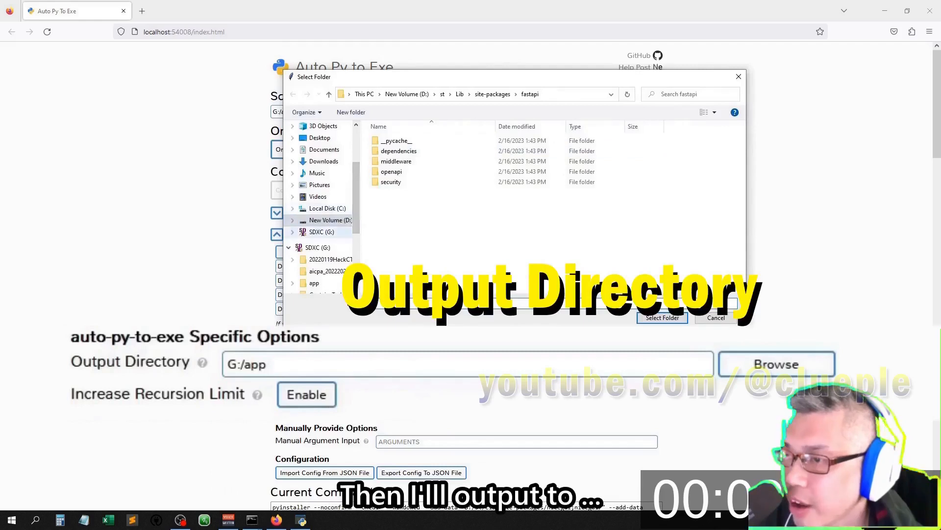
pyautogui.click(320, 231)
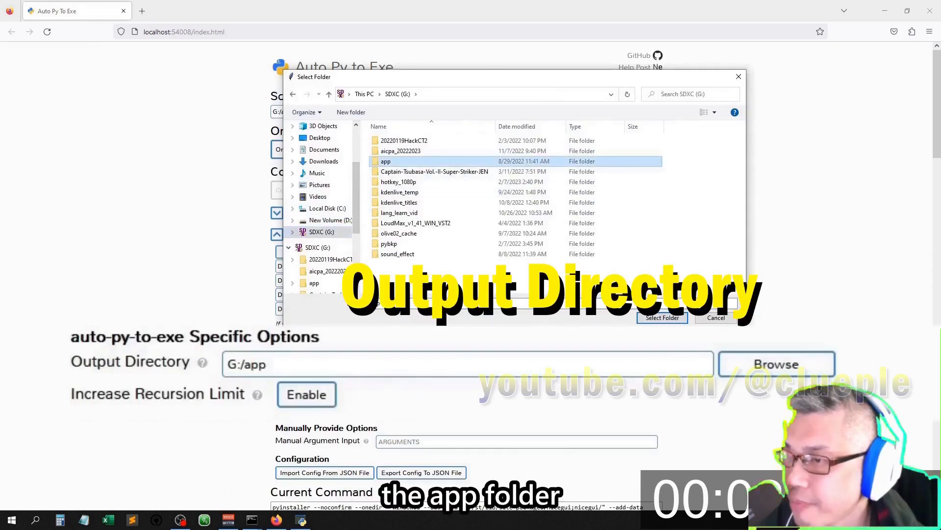
pyautogui.moveTo(384, 160)
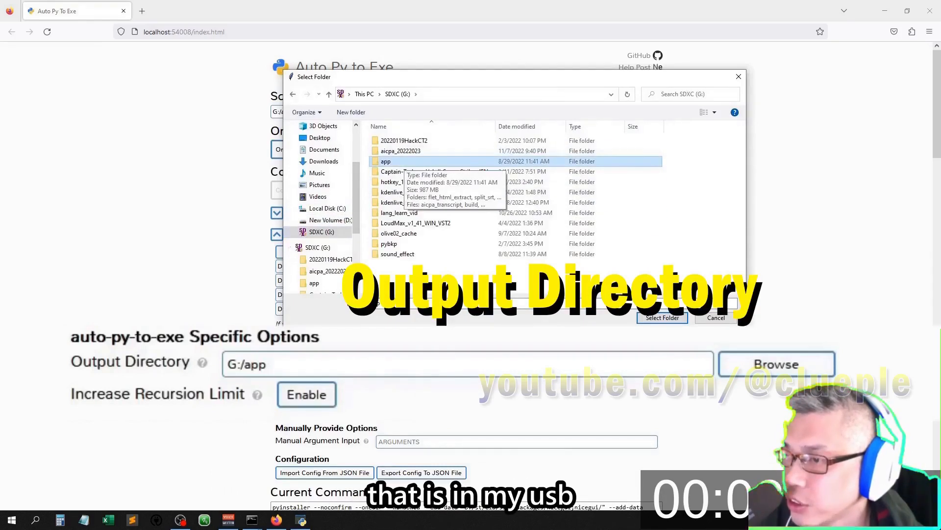
pyautogui.click(662, 316)
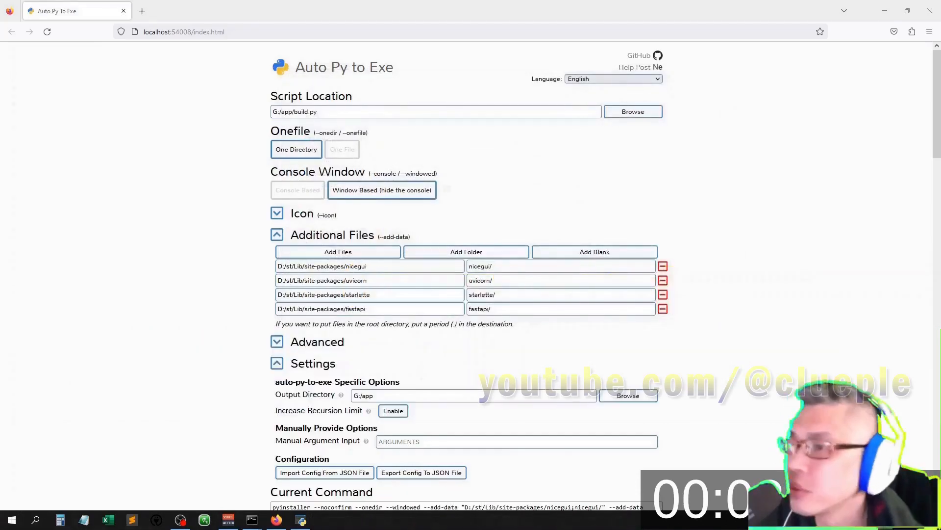
pyautogui.scroll(-3)
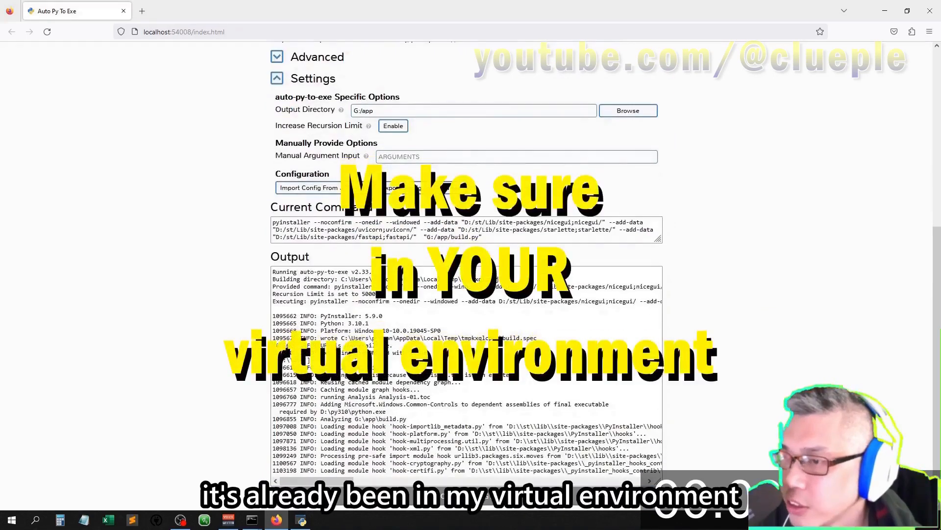
pyautogui.scroll(-3)
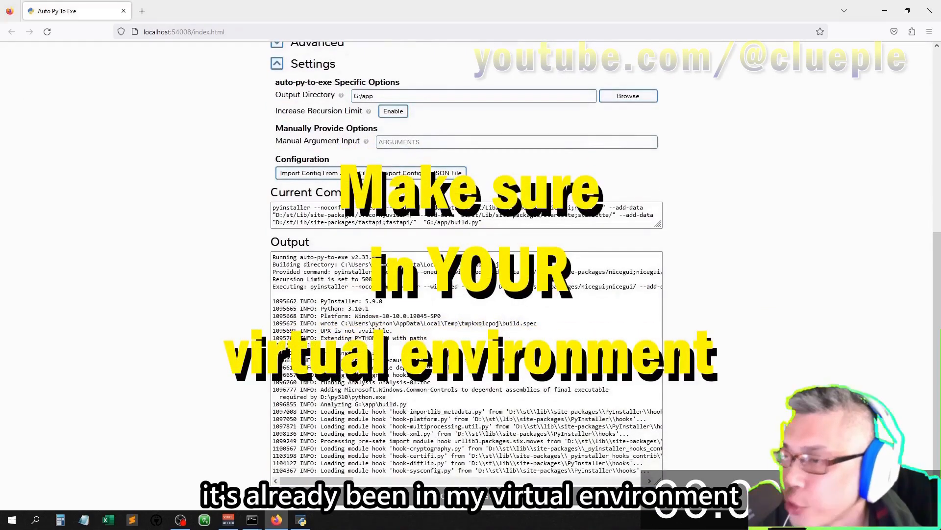
pyautogui.scroll(-3)
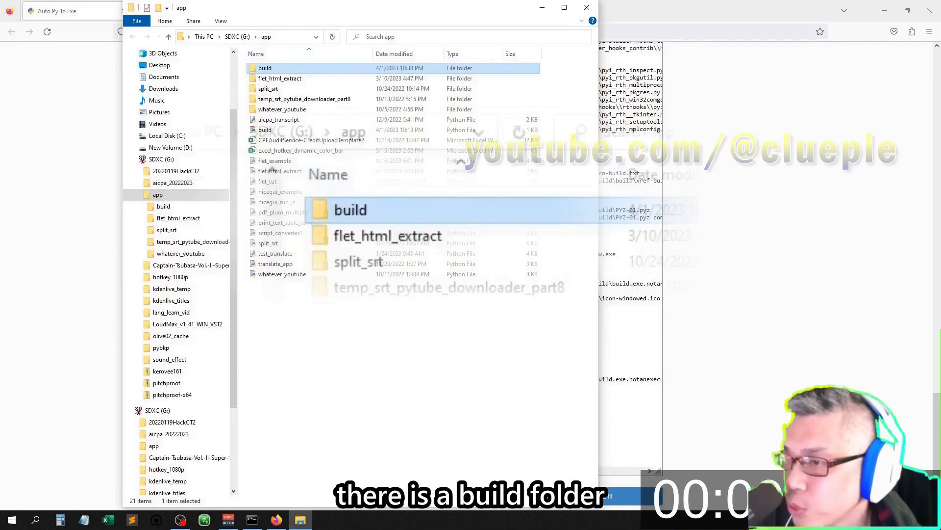
# Run build.exe from G:\app\build, which shows an unhandled exception error
pyautogui.doubleClick(264, 67)
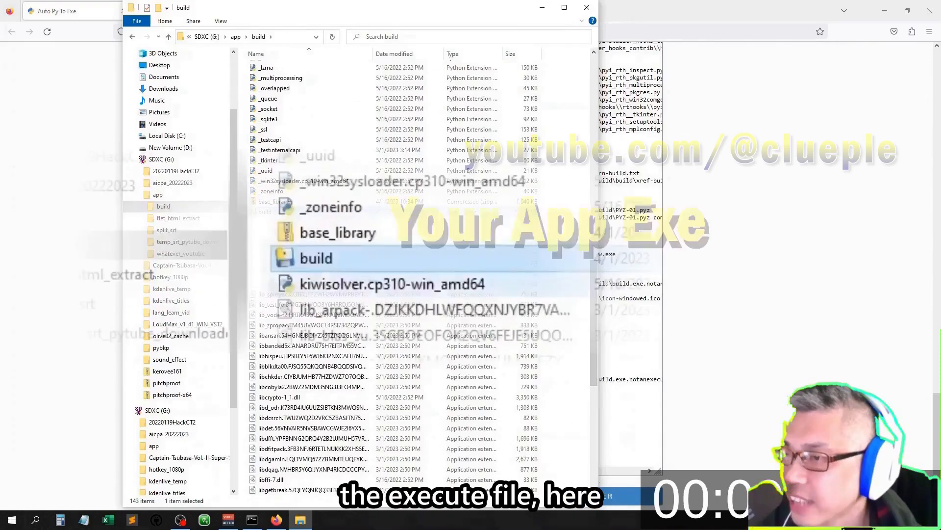
pyautogui.doubleClick(316, 258)
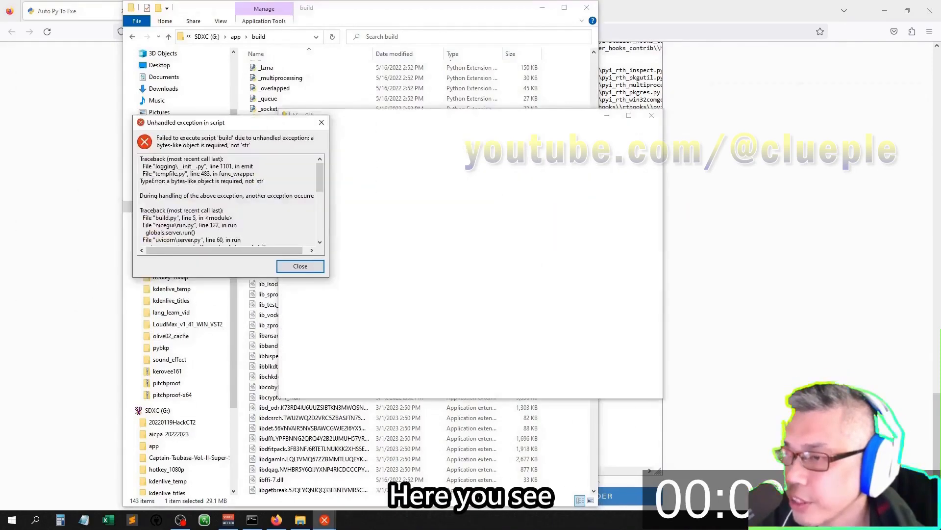